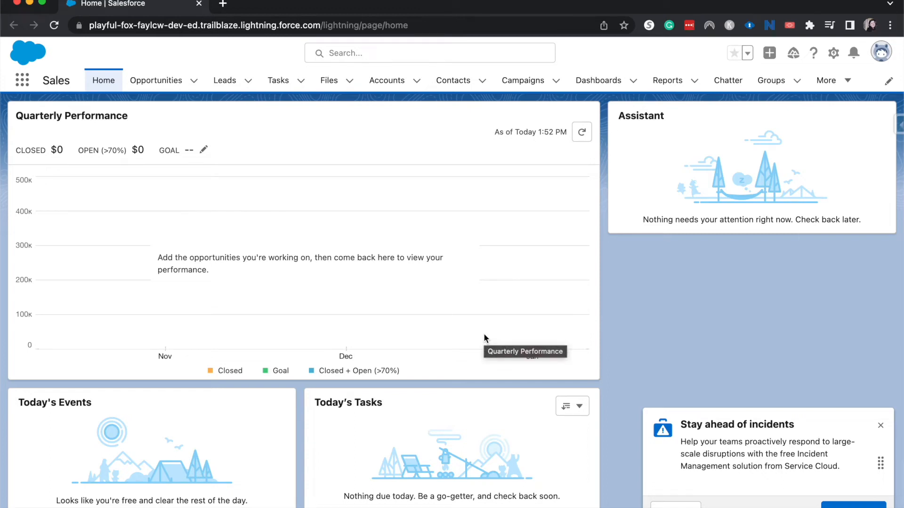
pyautogui.moveTo(582, 295)
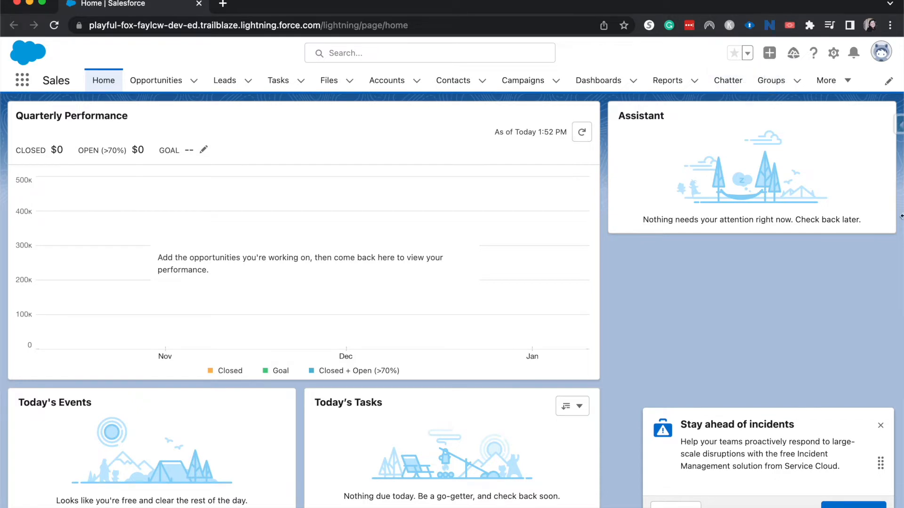
pyautogui.moveTo(868, 90)
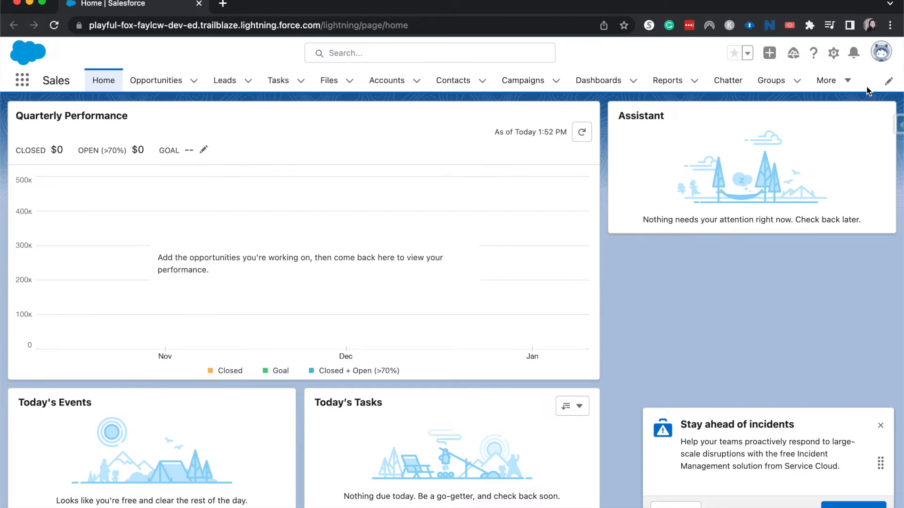
pyautogui.moveTo(880, 53)
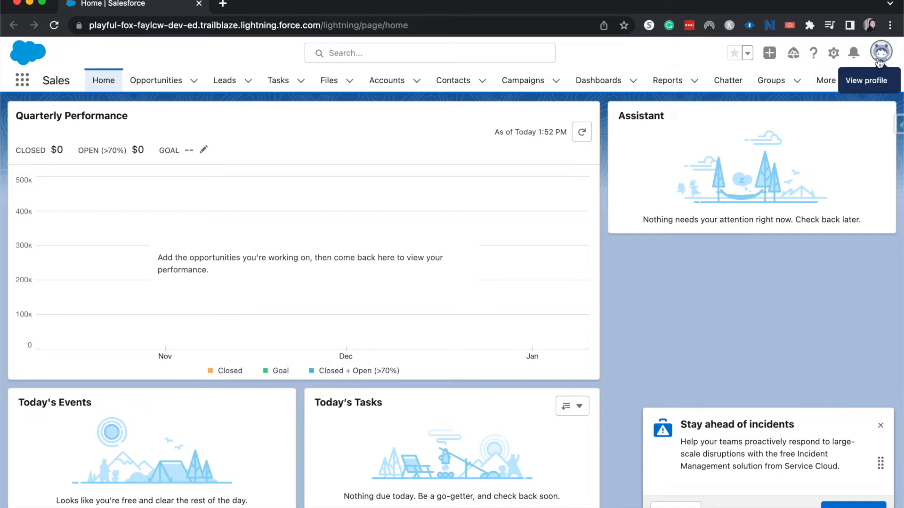
# - Open Settings from the profile avatar menu to reach the Personal Information page
pyautogui.click(880, 52)
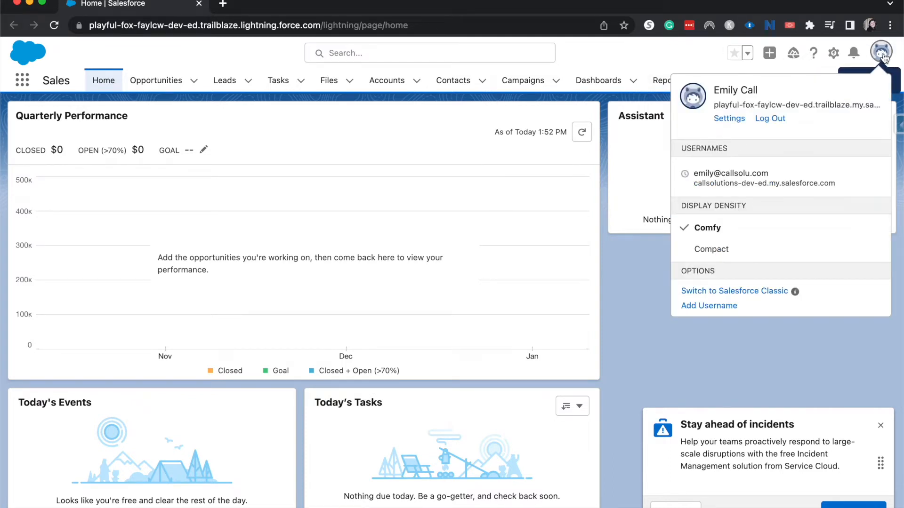
pyautogui.moveTo(664, 108)
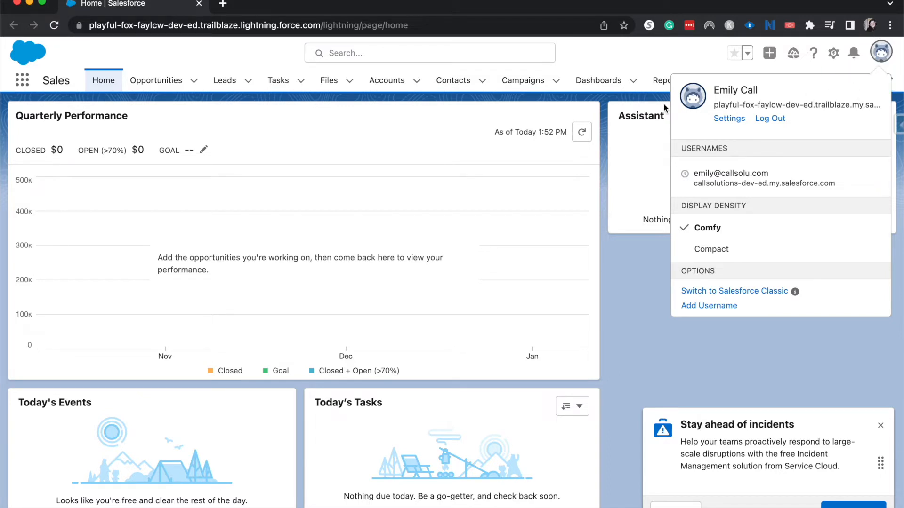
pyautogui.moveTo(692, 98)
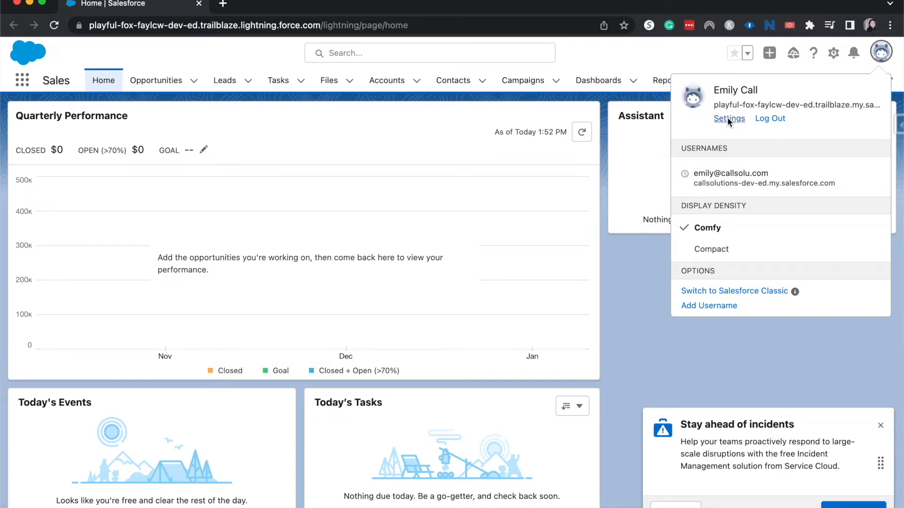
pyautogui.click(729, 118)
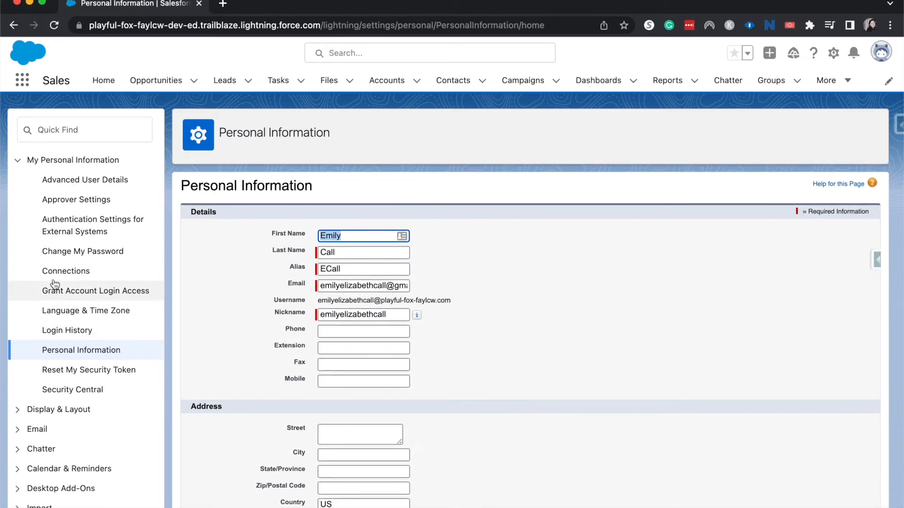
pyautogui.moveTo(81, 225)
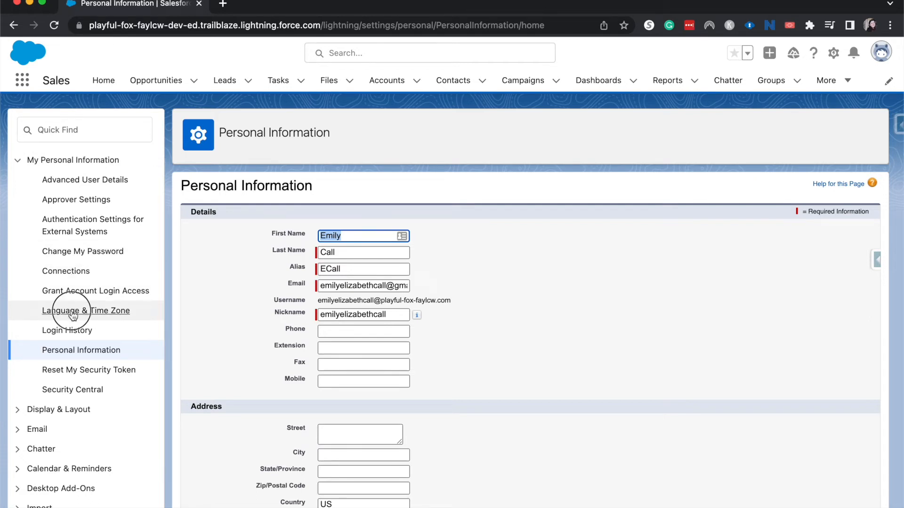
# - Set Language & Time Zone to (GMT-07:00) Pacific Daylight Time (America/Los_Angeles) and save
pyautogui.click(85, 311)
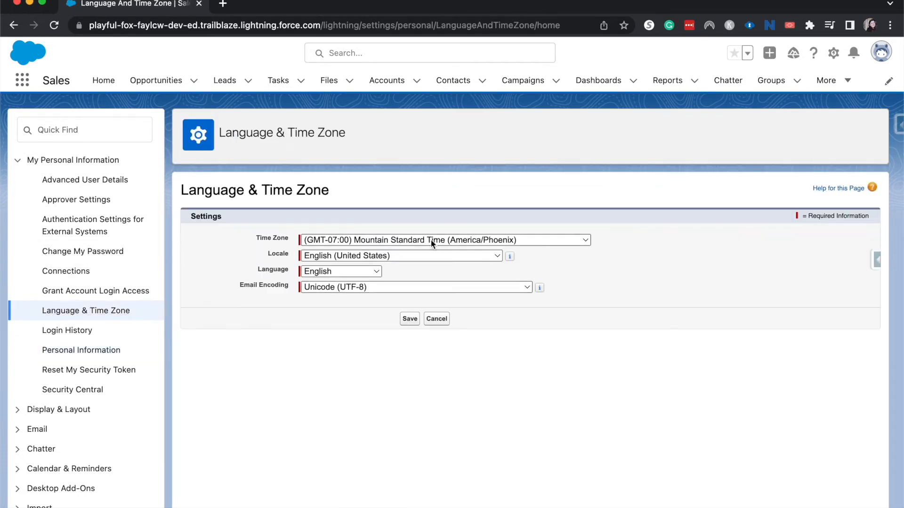
pyautogui.click(444, 239)
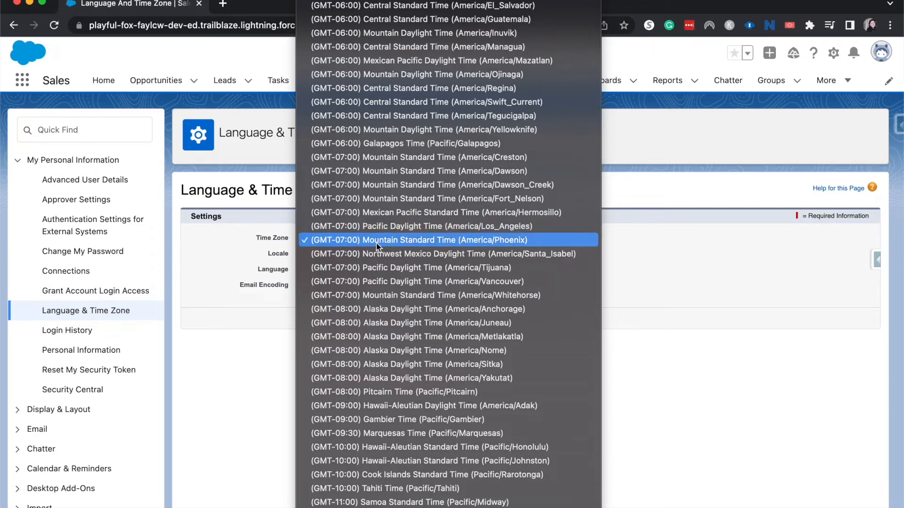
pyautogui.moveTo(521, 244)
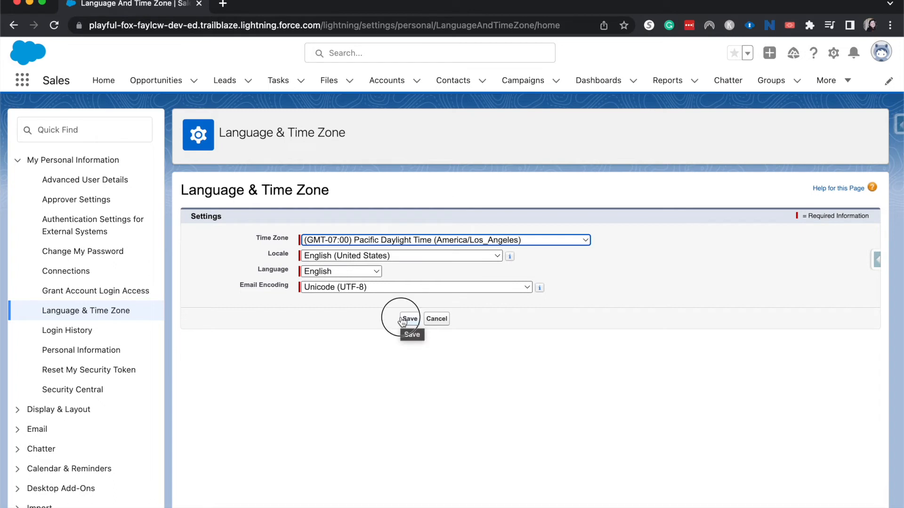
pyautogui.click(409, 319)
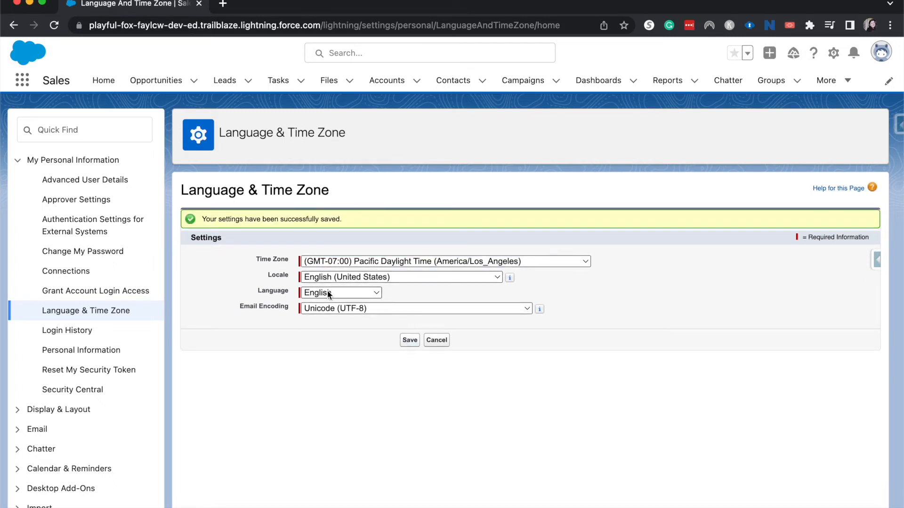
pyautogui.click(341, 292)
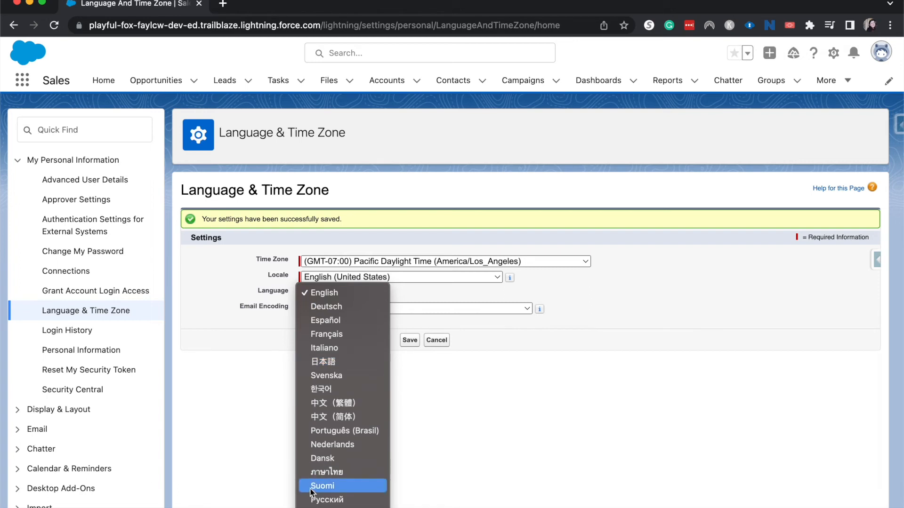
pyautogui.moveTo(464, 432)
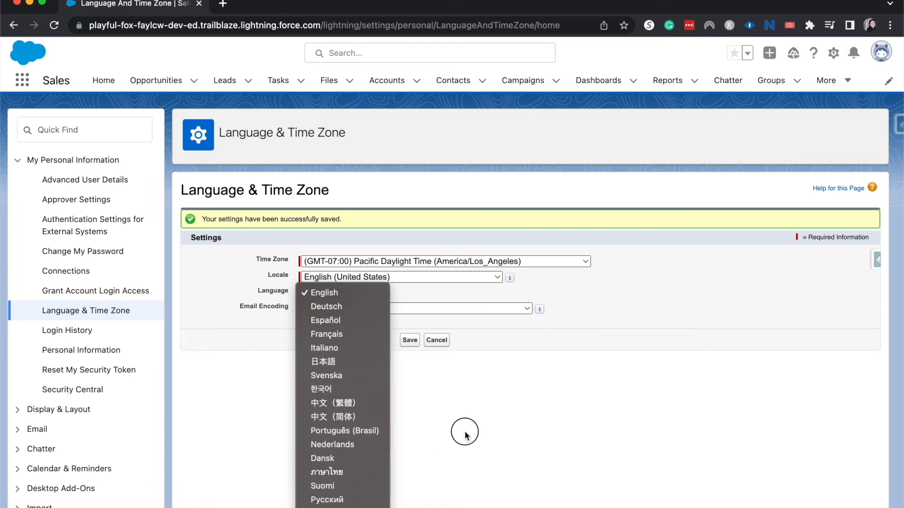
pyautogui.click(326, 292)
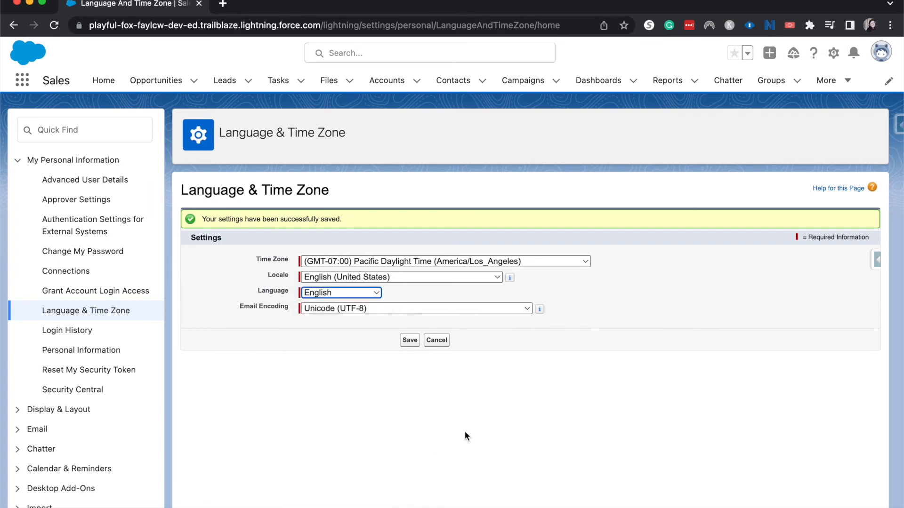